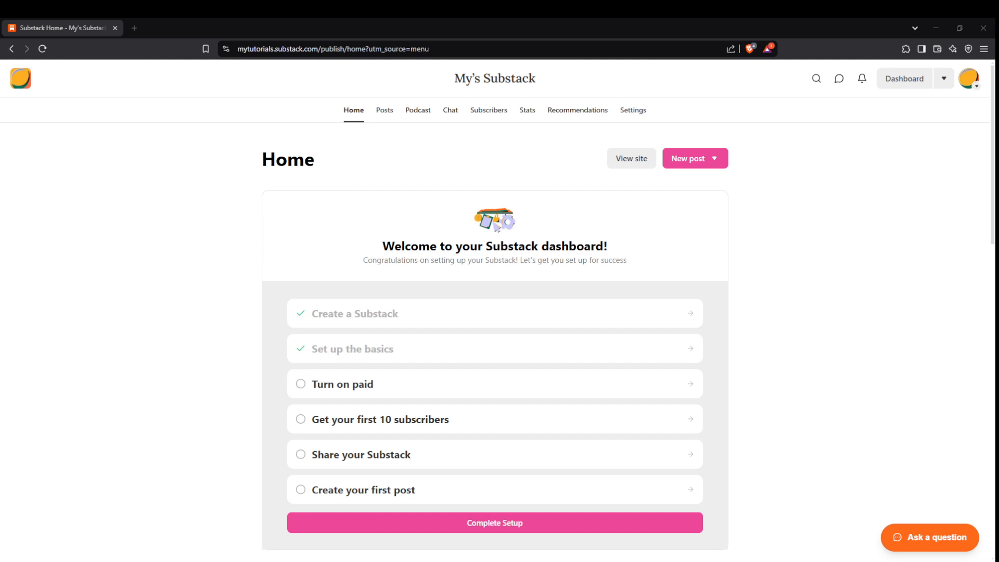
pyautogui.moveTo(808, 151)
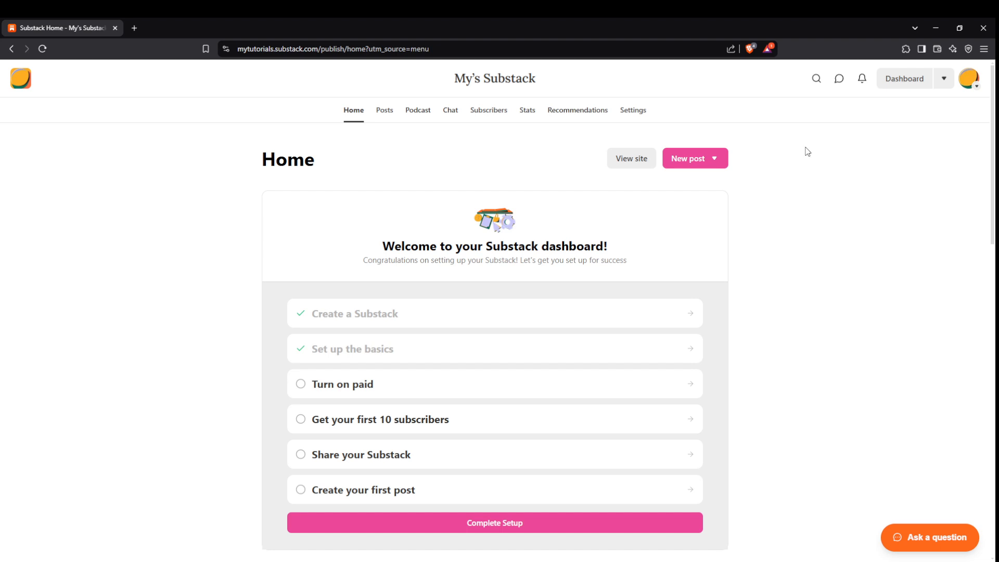
pyautogui.moveTo(771, 161)
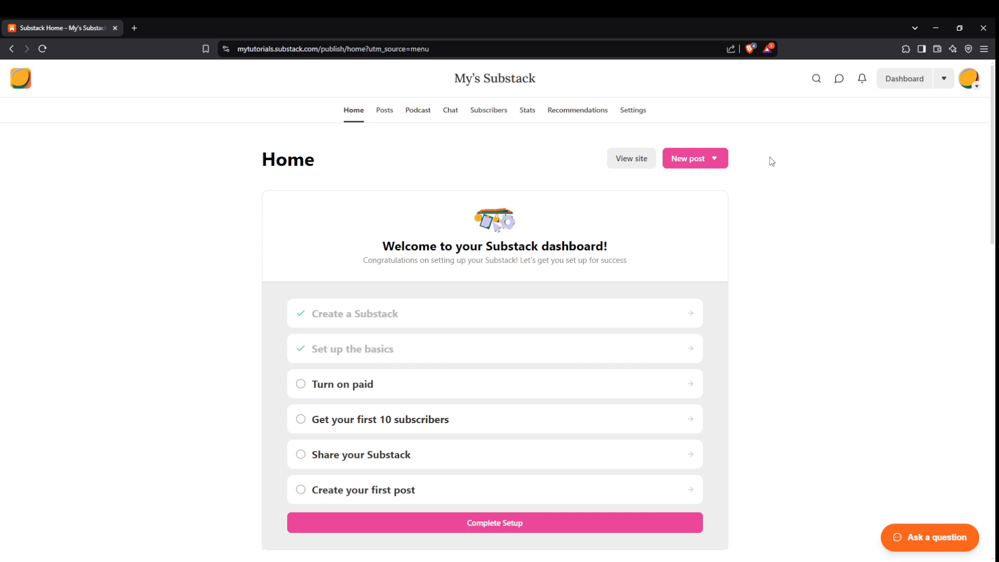
pyautogui.moveTo(775, 160)
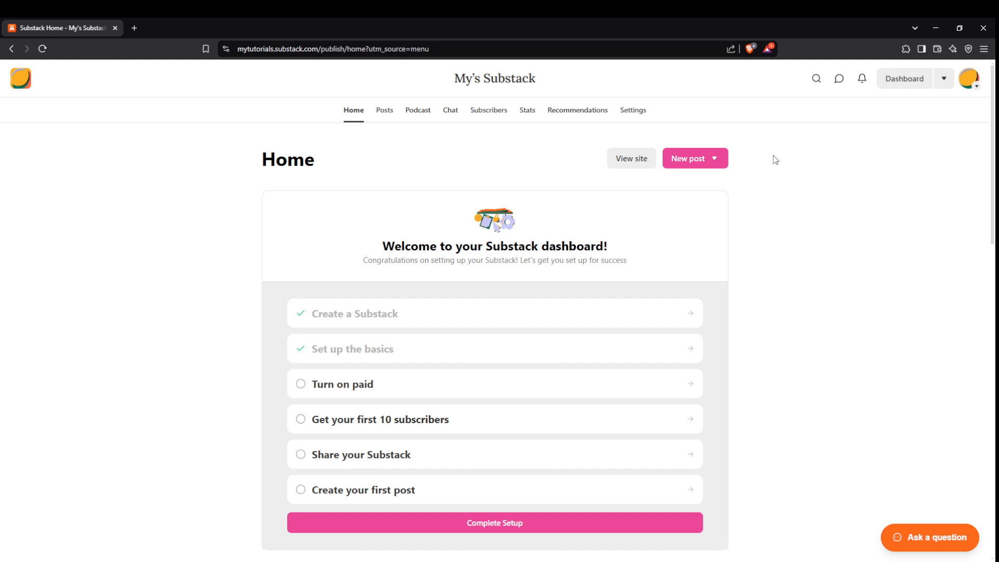
pyautogui.moveTo(866, 145)
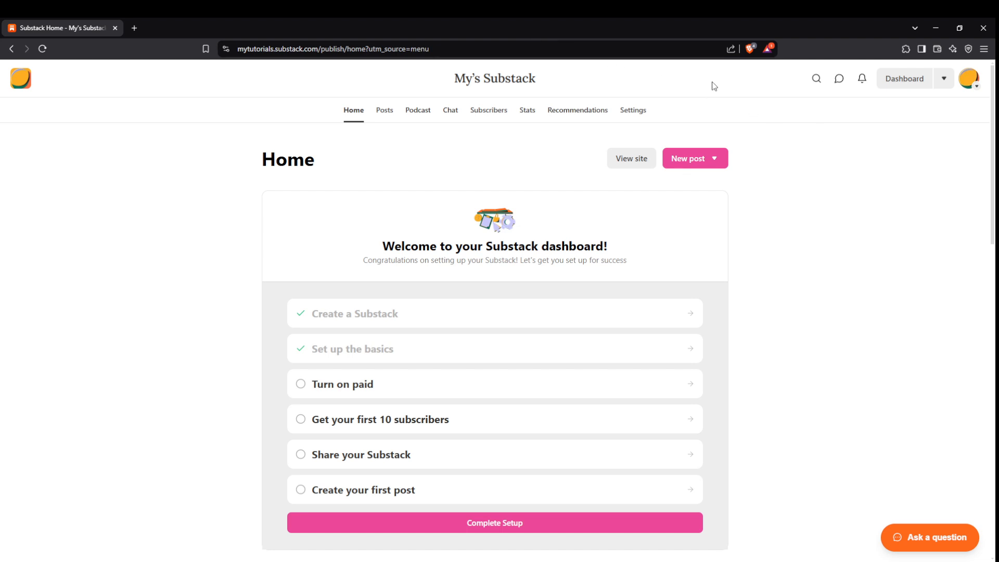
pyautogui.moveTo(968, 78)
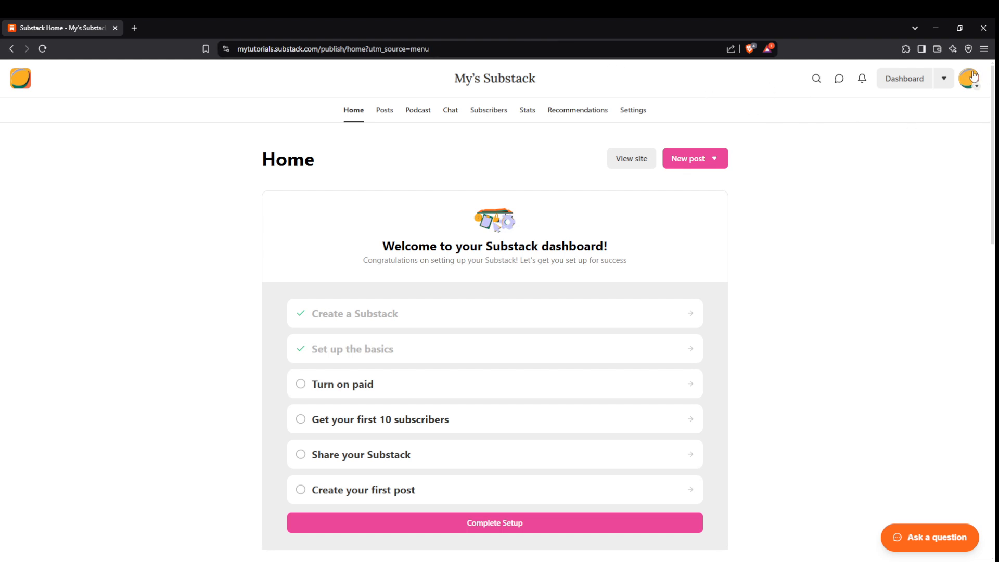
# Go from the publication dashboard to the Substack Home feed via the account menu.
pyautogui.click(968, 78)
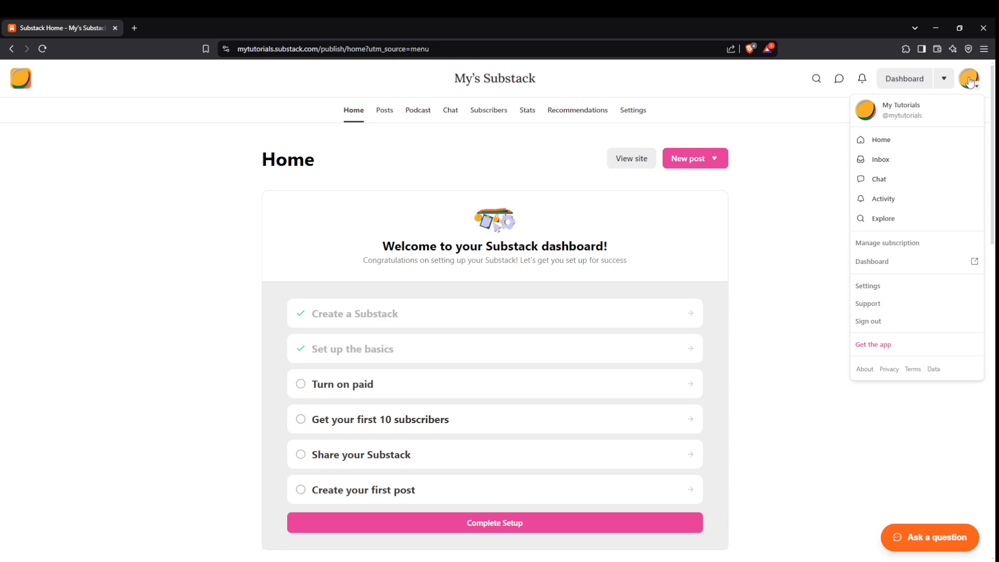
pyautogui.moveTo(880, 140)
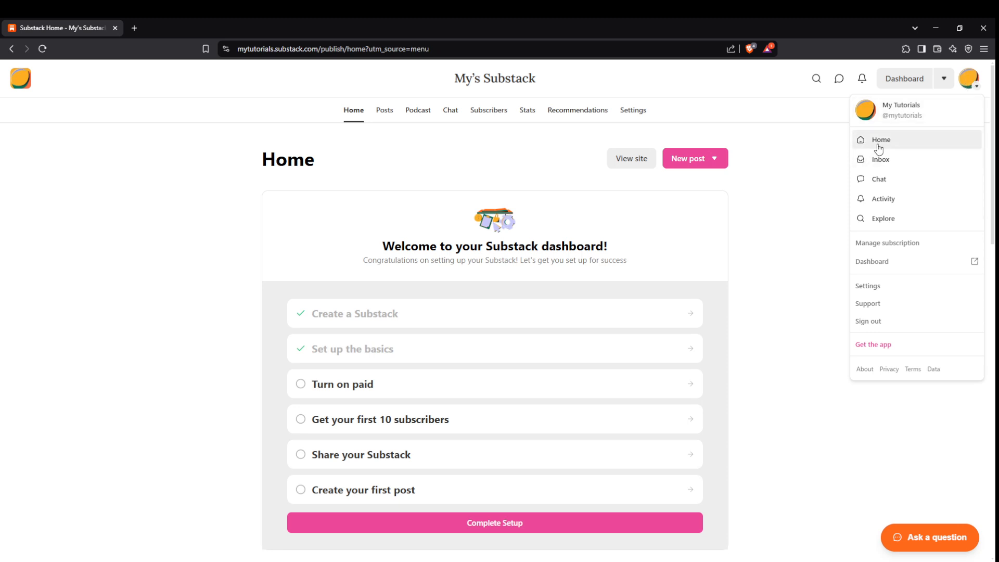
pyautogui.moveTo(881, 137)
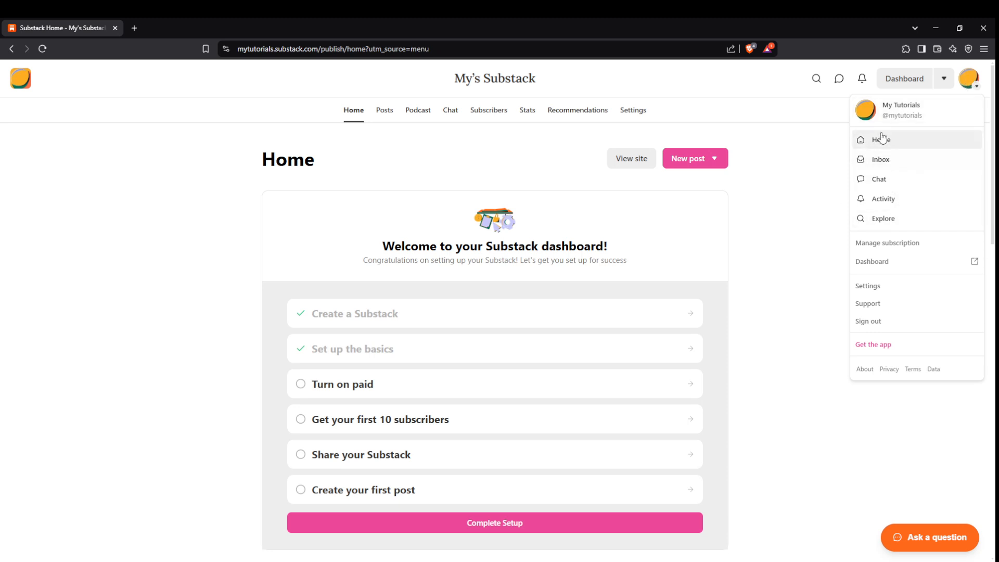
pyautogui.moveTo(901, 145)
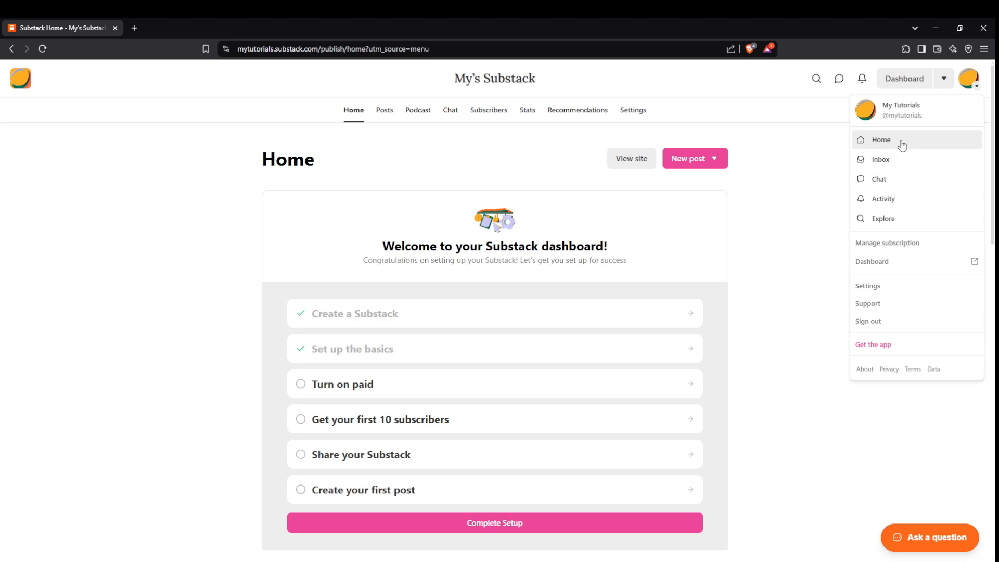
pyautogui.click(881, 140)
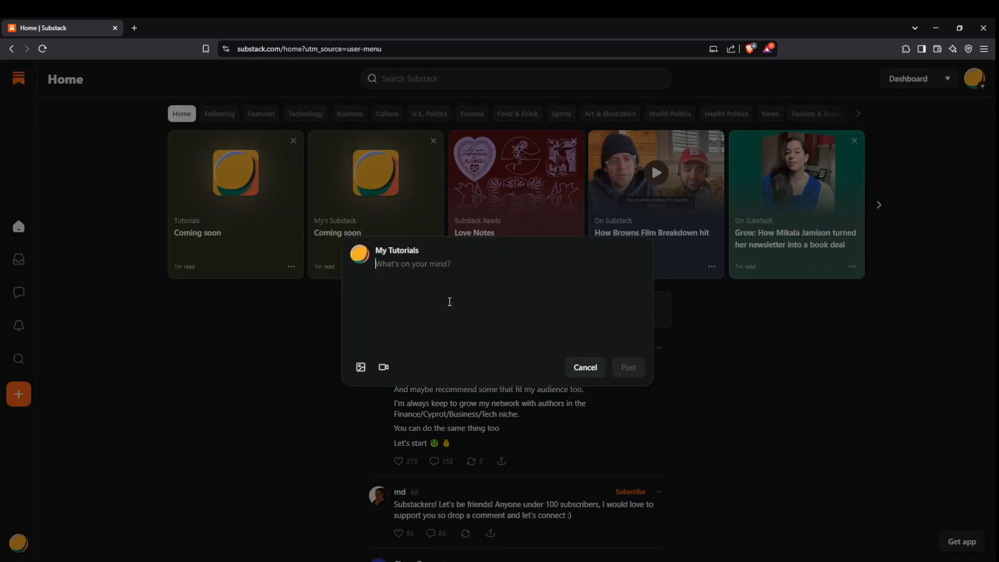
# Post a new note reading 'Hello World!' to the Home feed.
pyautogui.write('Hello')
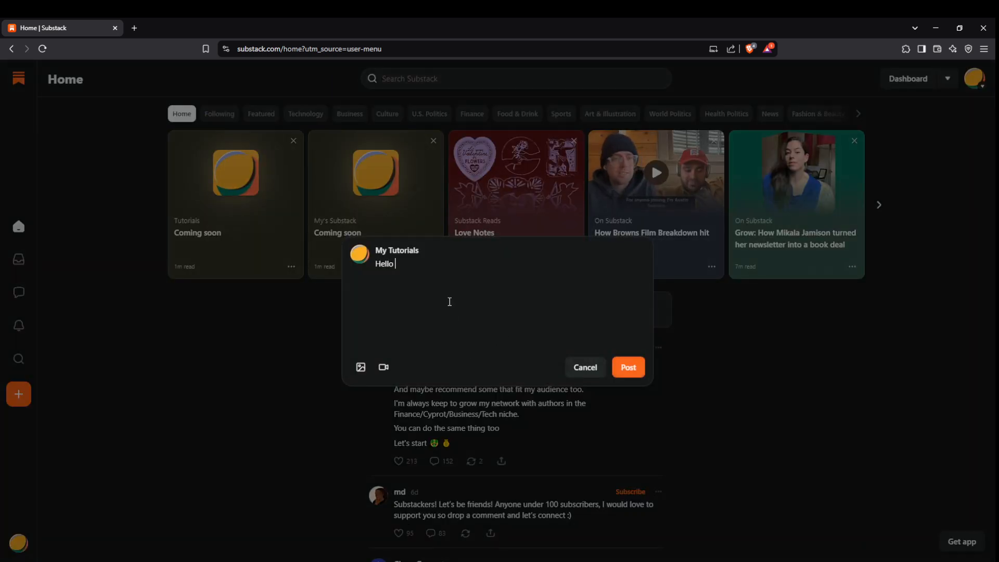
pyautogui.write('World!')
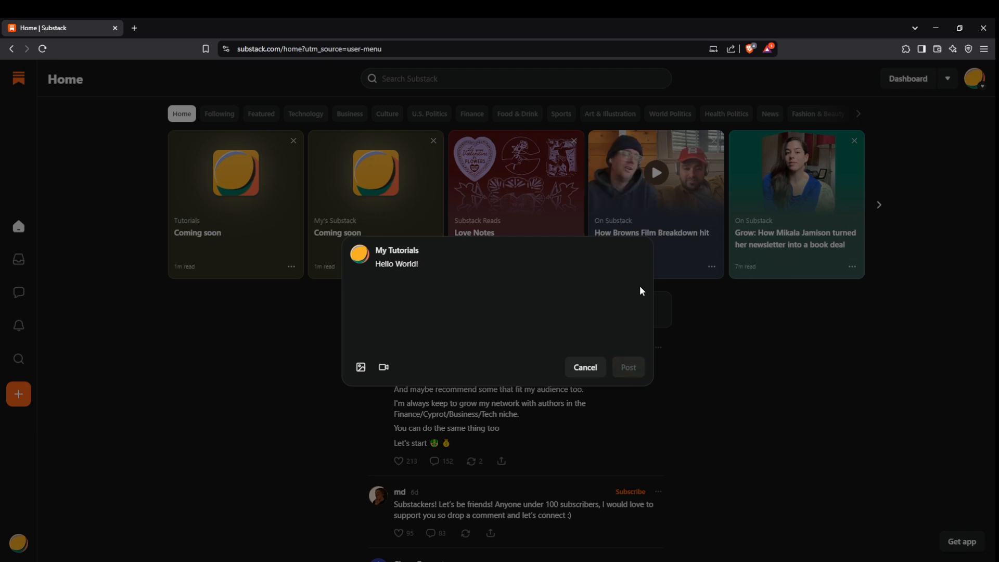
pyautogui.click(626, 367)
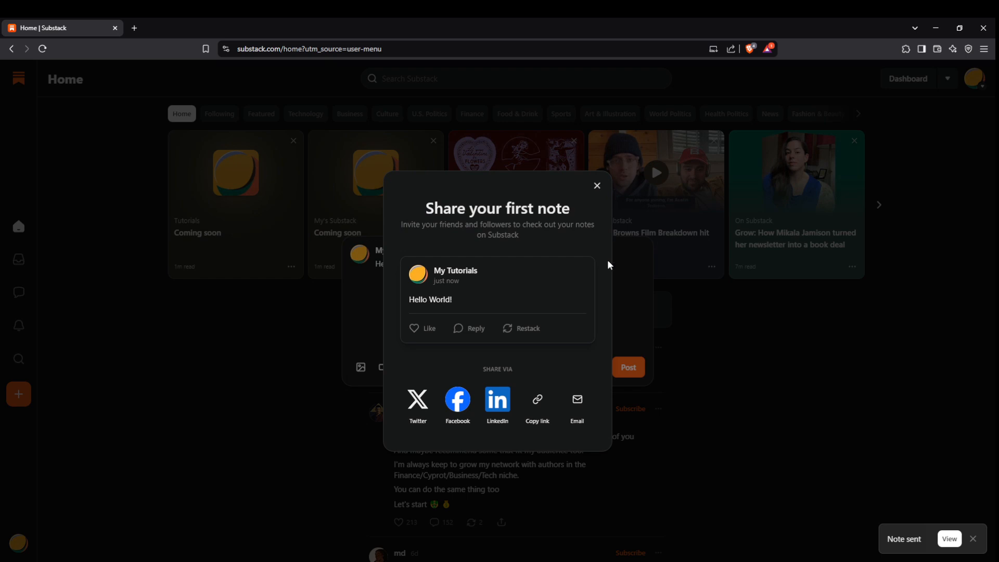
# Close the 'Share your first note' prompt and browse down the feed past the new note.
pyautogui.click(597, 185)
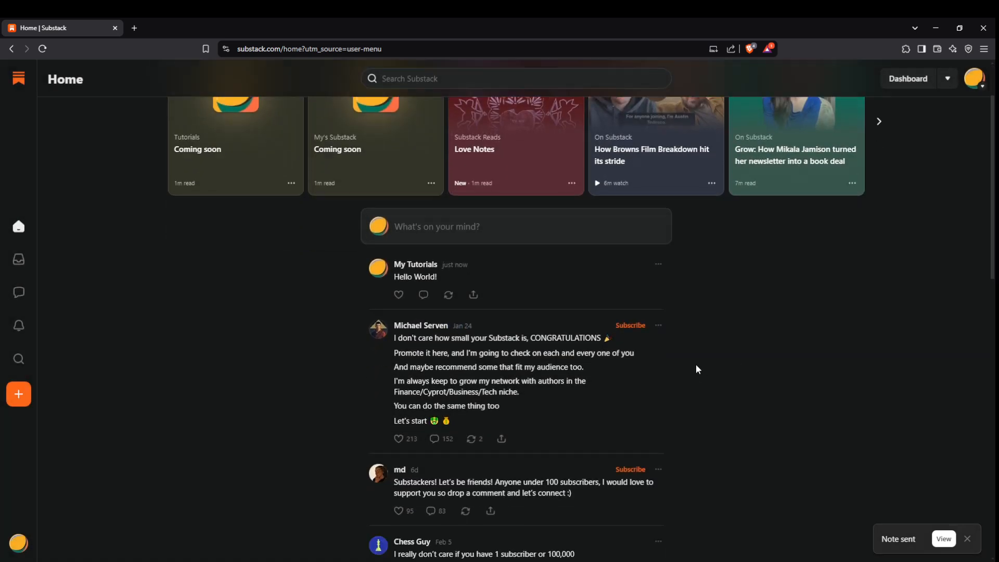
pyautogui.scroll(-3)
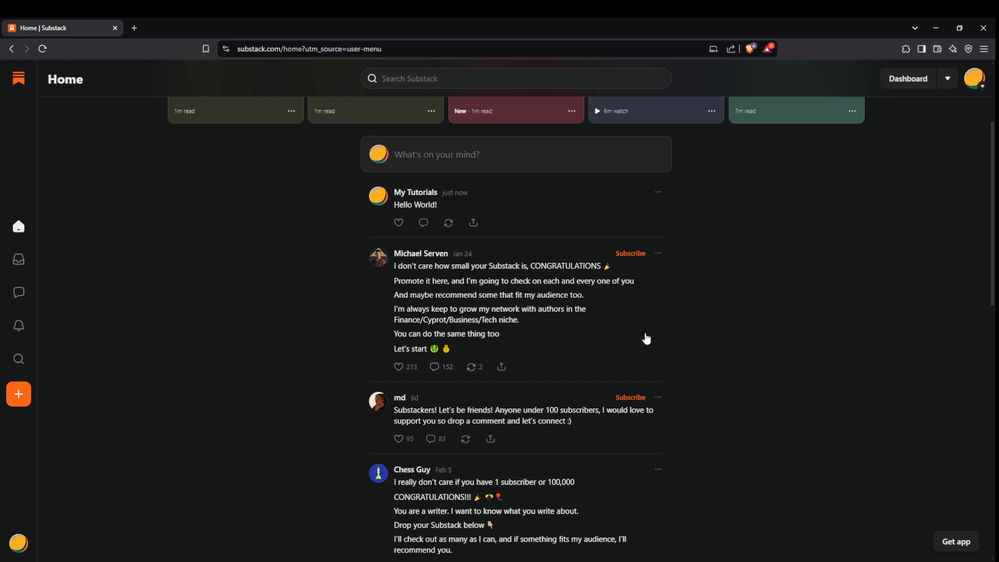
pyautogui.scroll(-3)
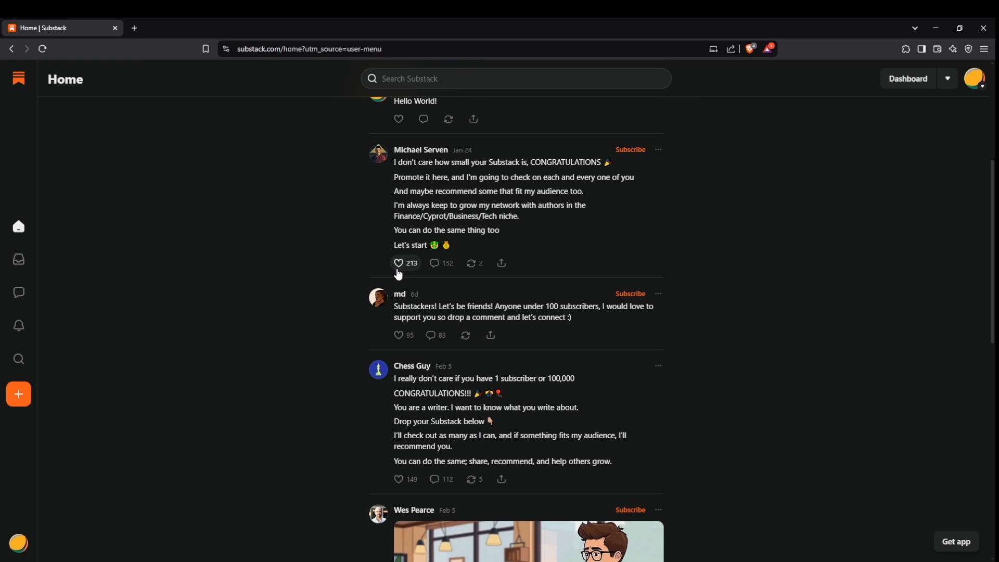
pyautogui.click(399, 262)
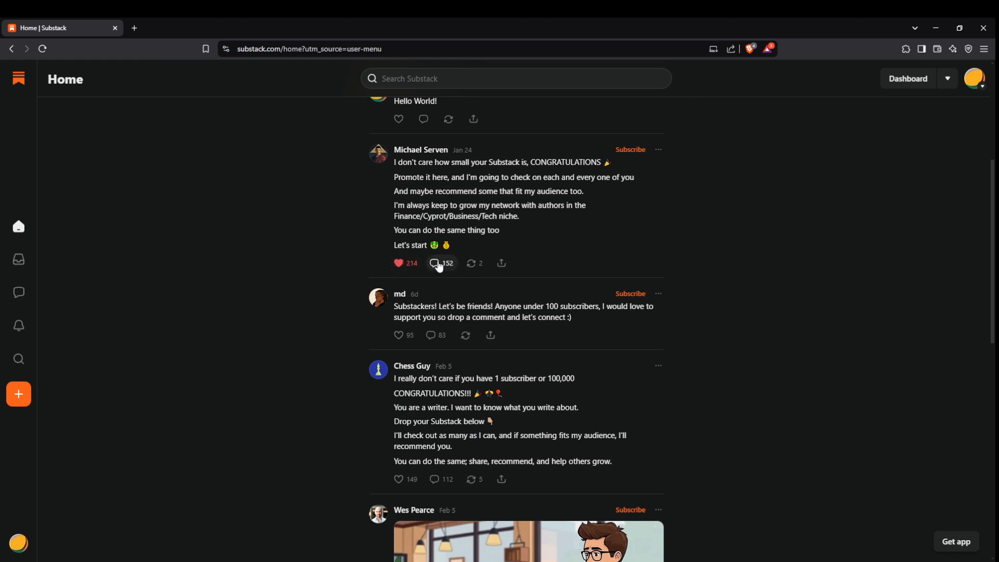
pyautogui.click(436, 263)
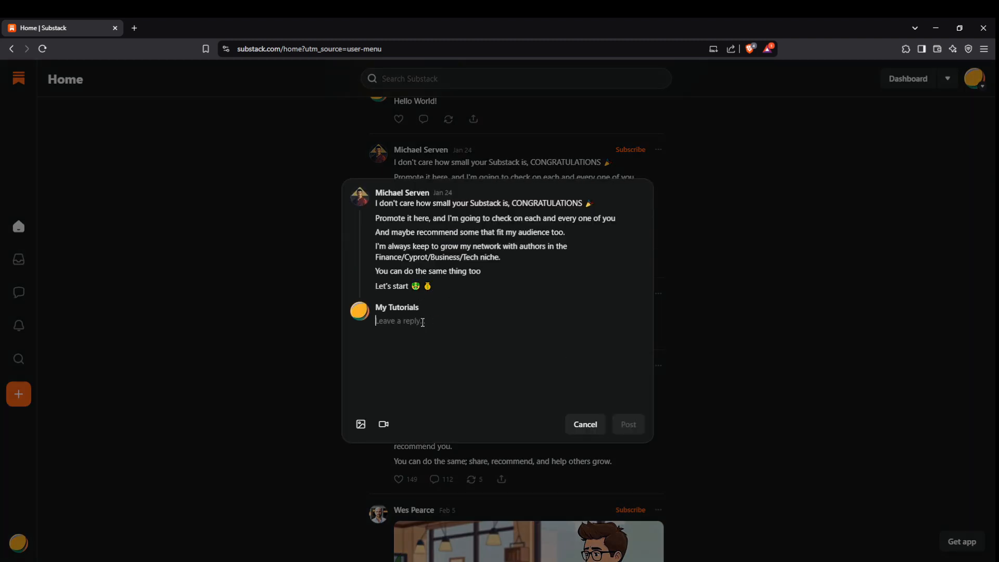
pyautogui.moveTo(432, 325)
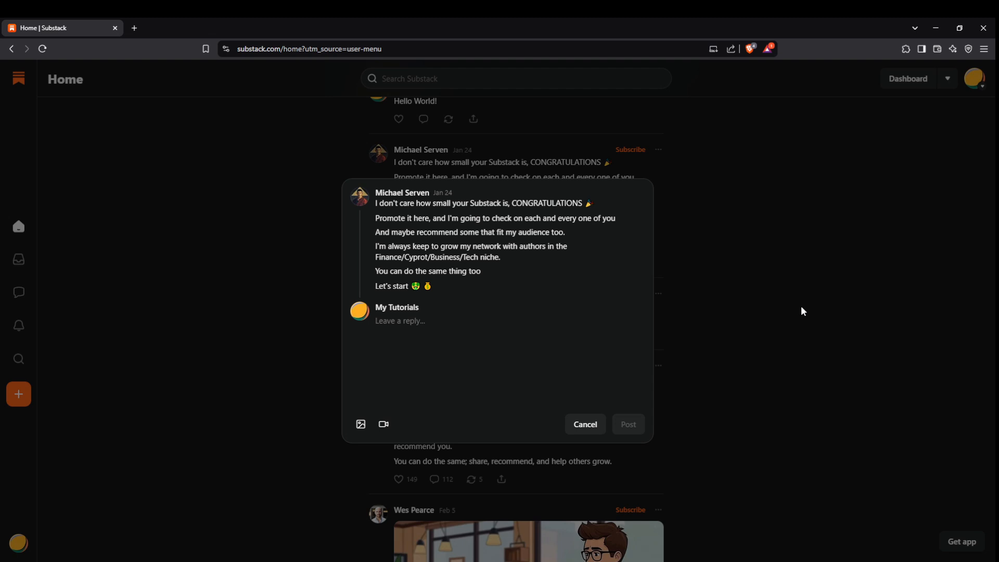
pyautogui.click(583, 423)
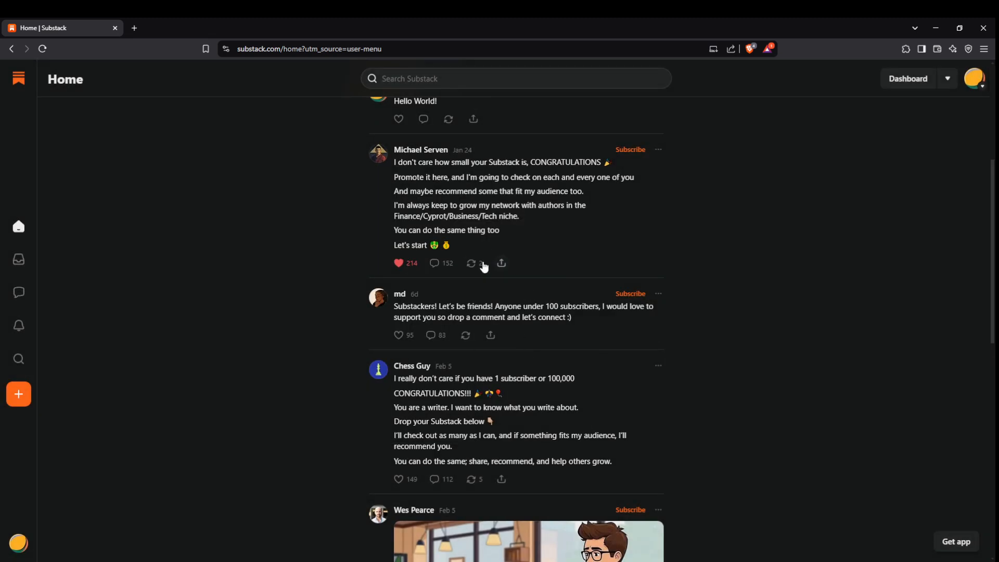
pyautogui.click(473, 263)
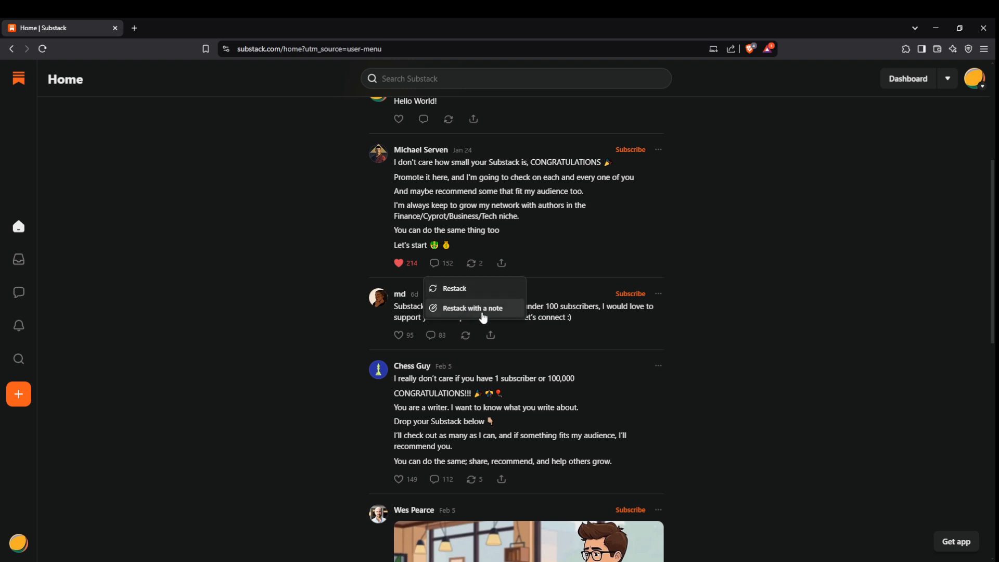
pyautogui.moveTo(503, 264)
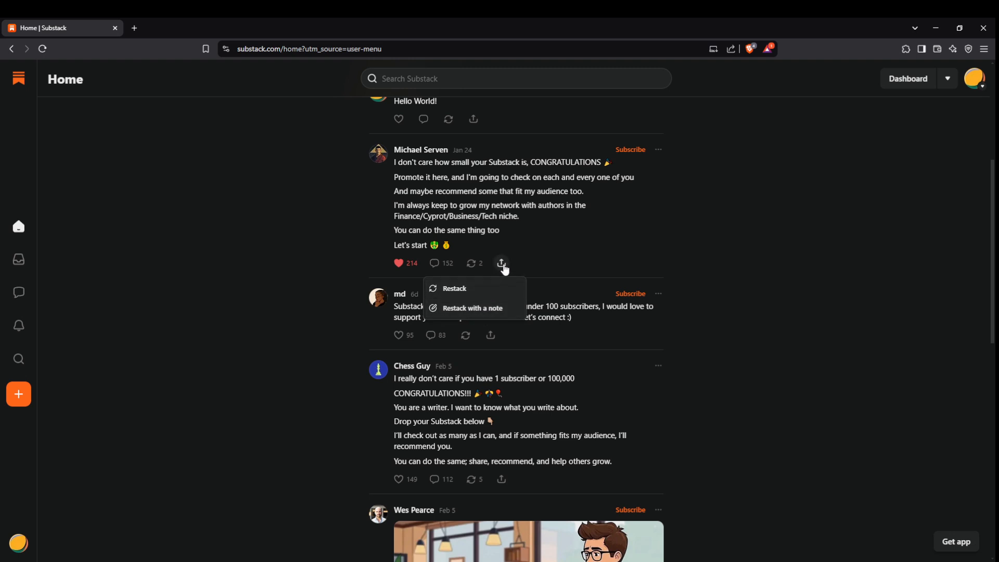
pyautogui.click(502, 264)
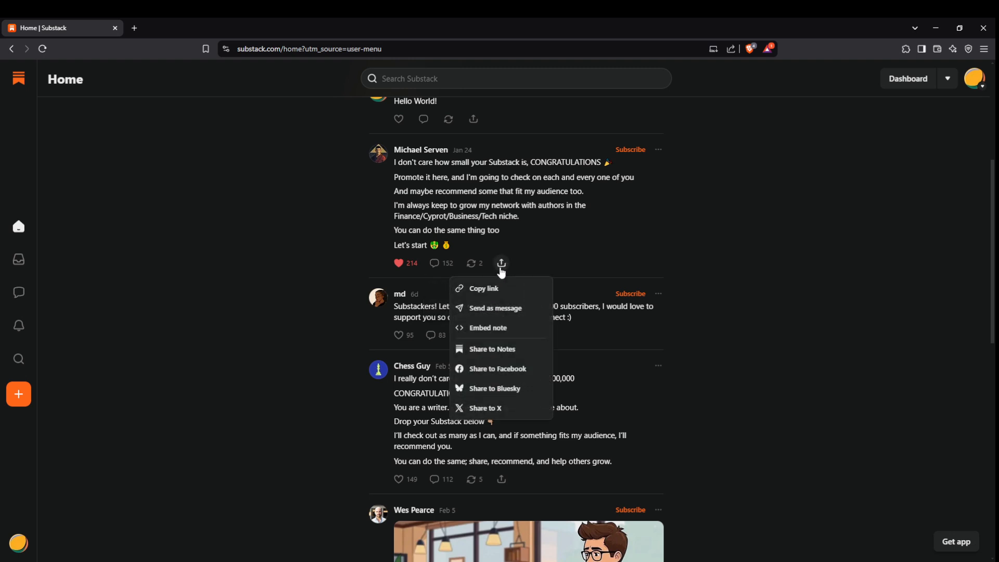
pyautogui.moveTo(497, 288)
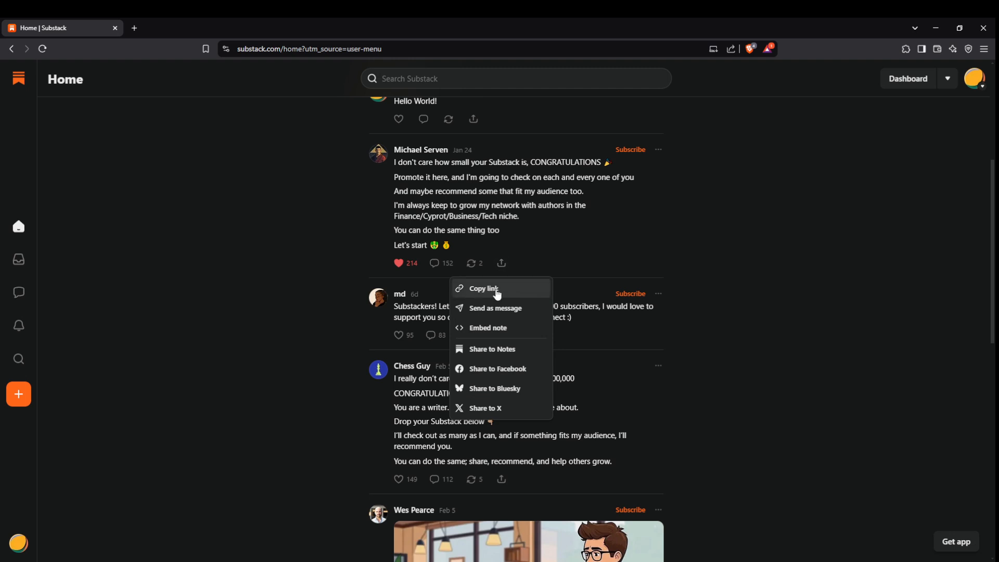
pyautogui.moveTo(501, 299)
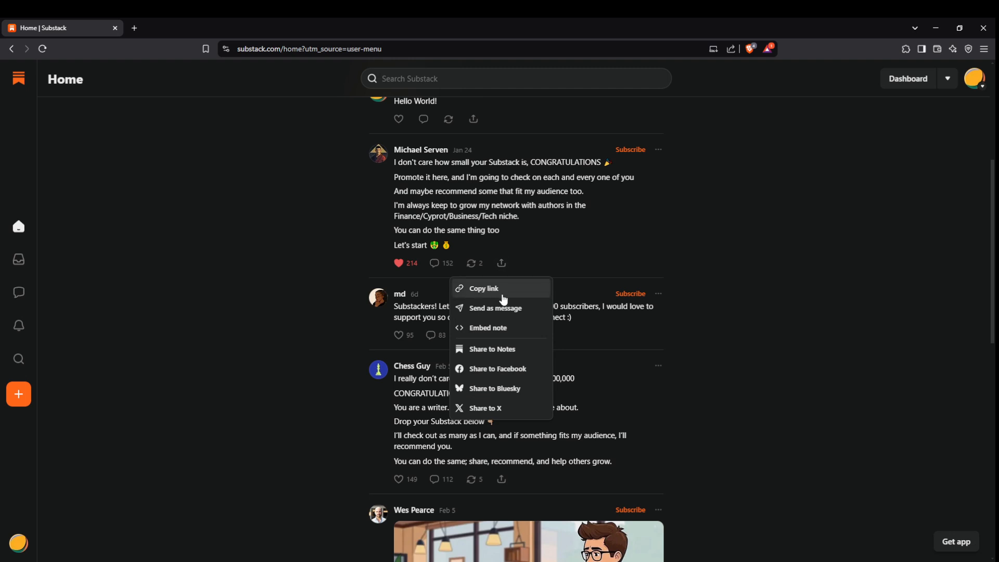
pyautogui.moveTo(506, 336)
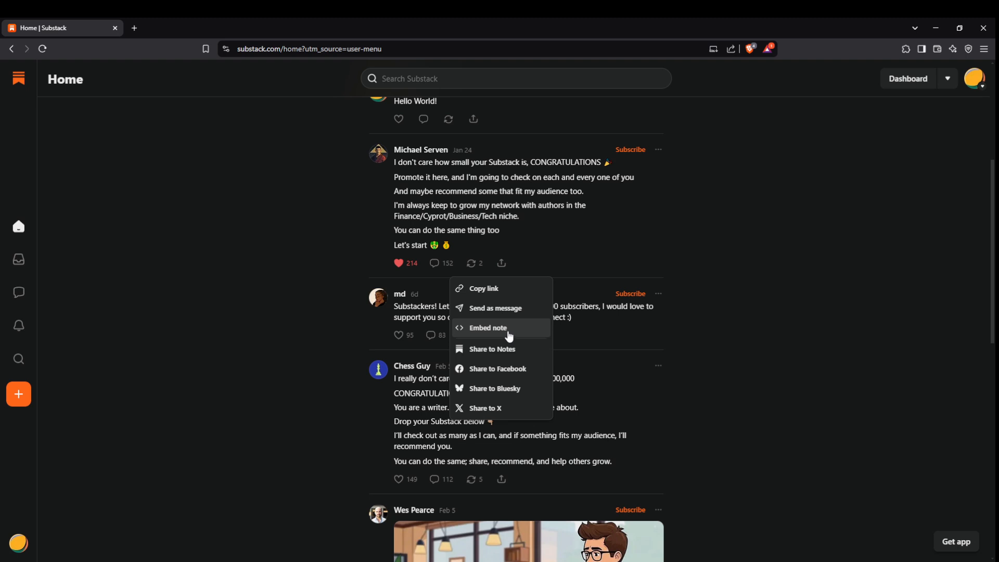
pyautogui.moveTo(507, 351)
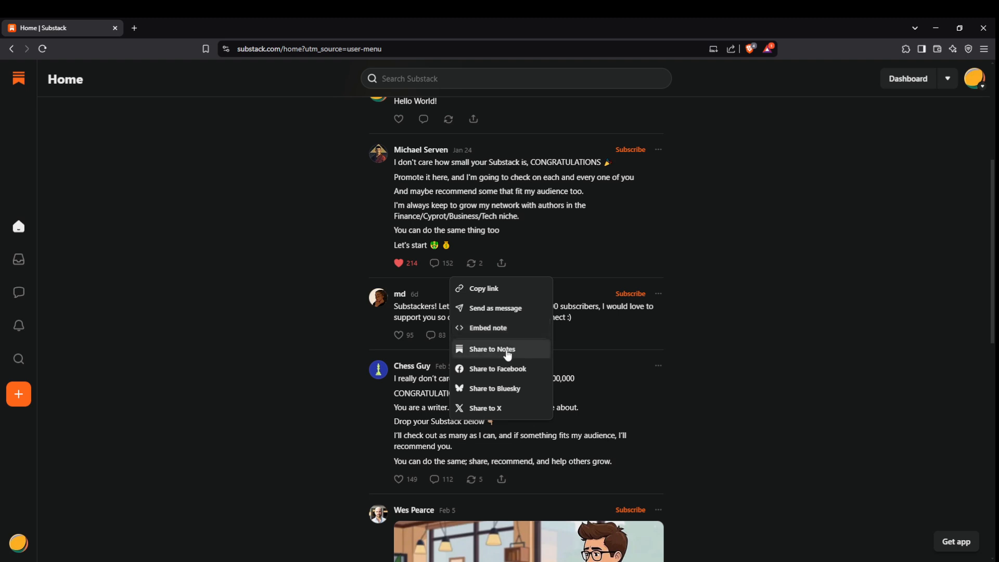
pyautogui.moveTo(494, 388)
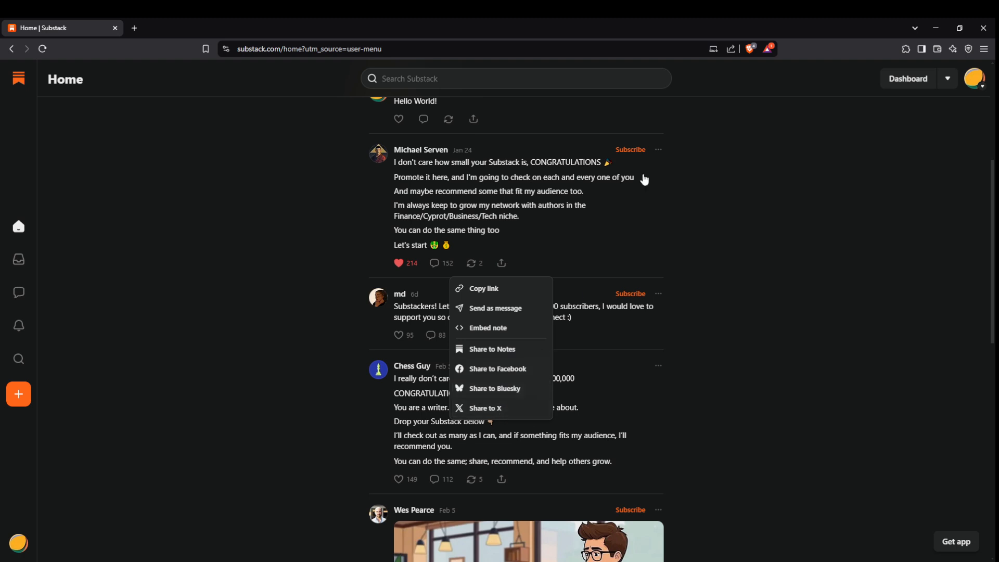
# Show the note's more-options menu with Copy link, Follow, Hide, Mute, Block and Report.
pyautogui.click(657, 149)
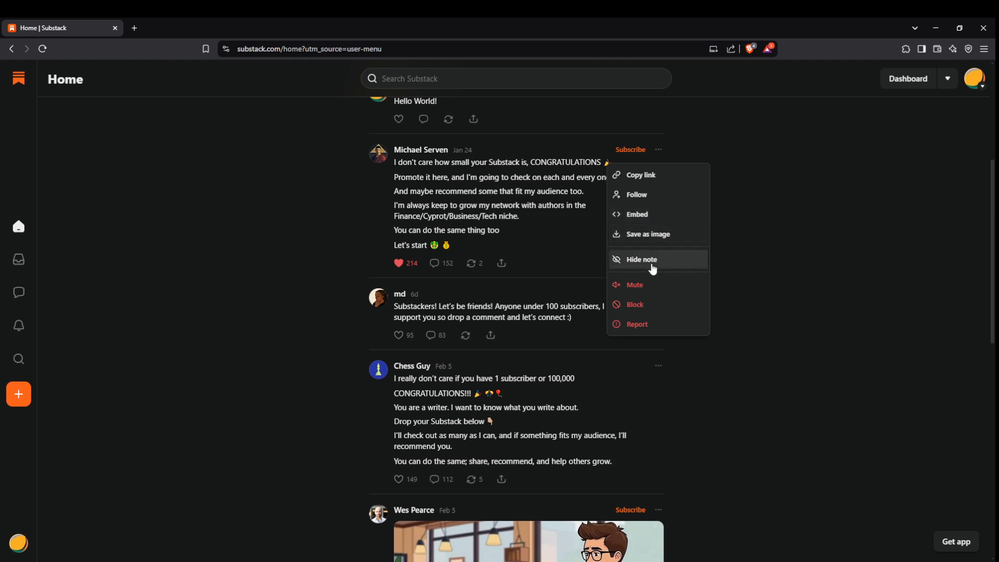
pyautogui.moveTo(642, 288)
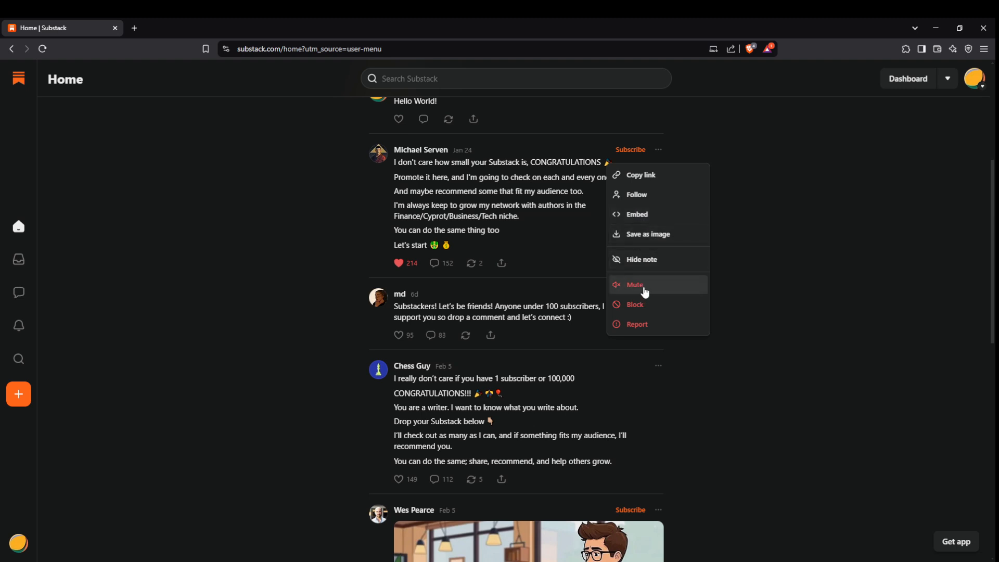
pyautogui.moveTo(648, 333)
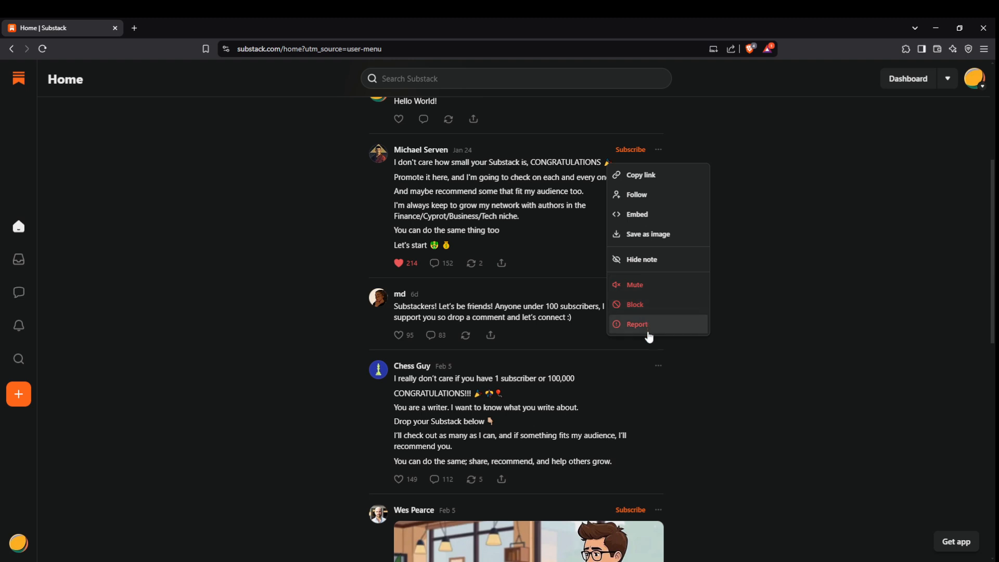
pyautogui.moveTo(681, 330)
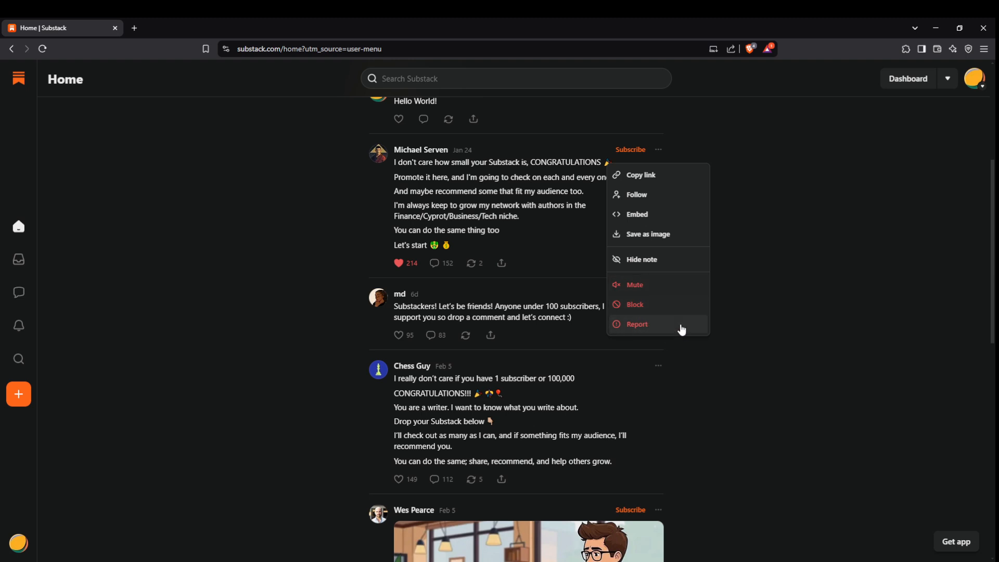
pyautogui.moveTo(676, 293)
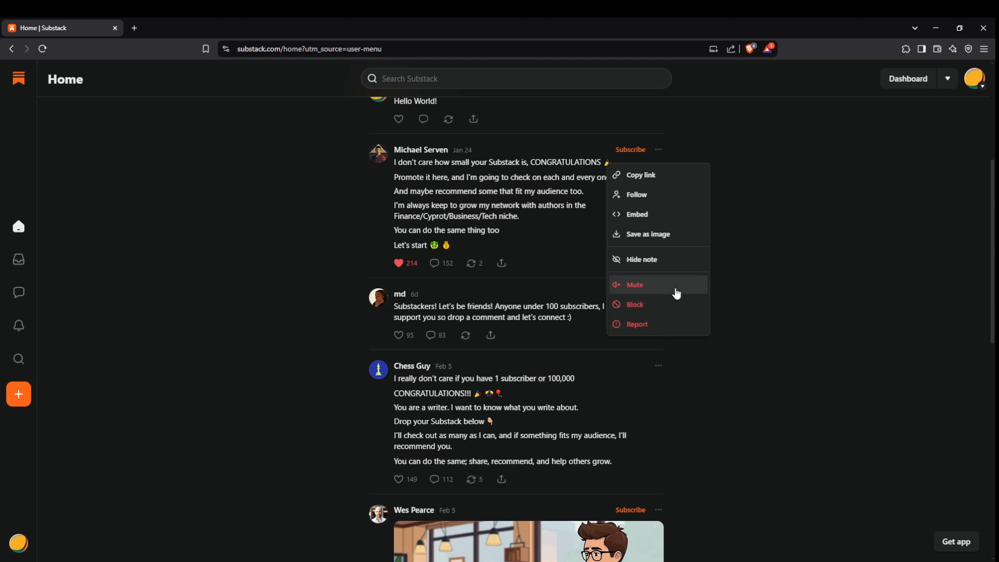